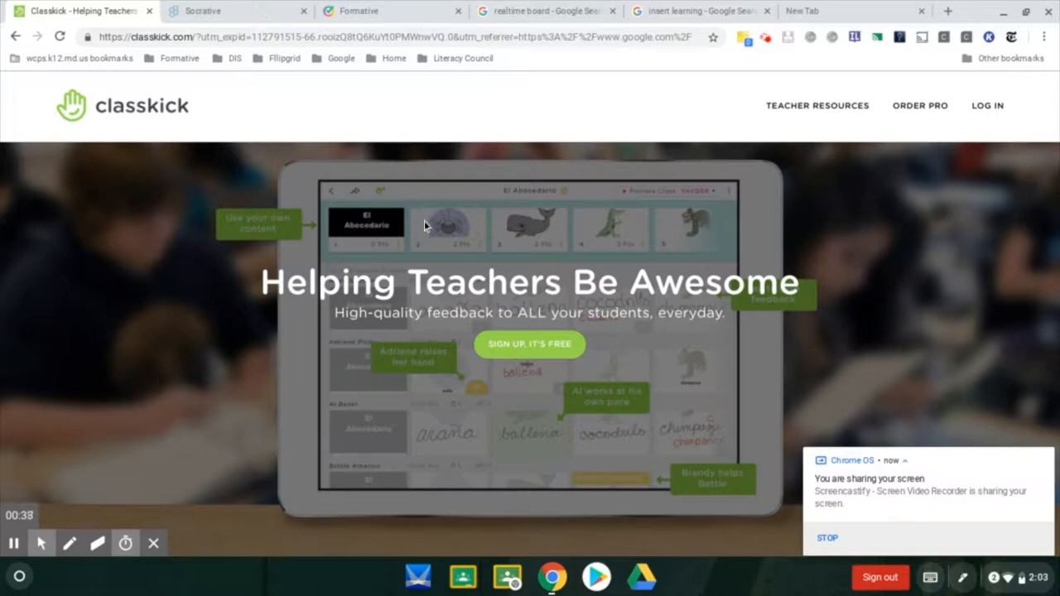
Step: Choose the Teacher option from Classkick's login choices to reach the teacher login page
left_click(987, 106)
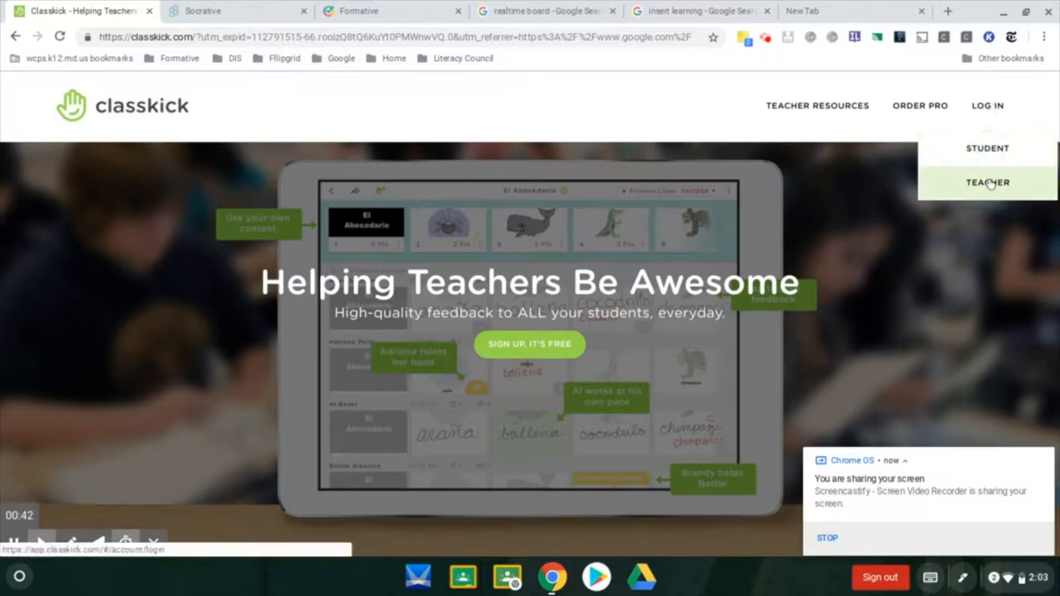
left_click(985, 183)
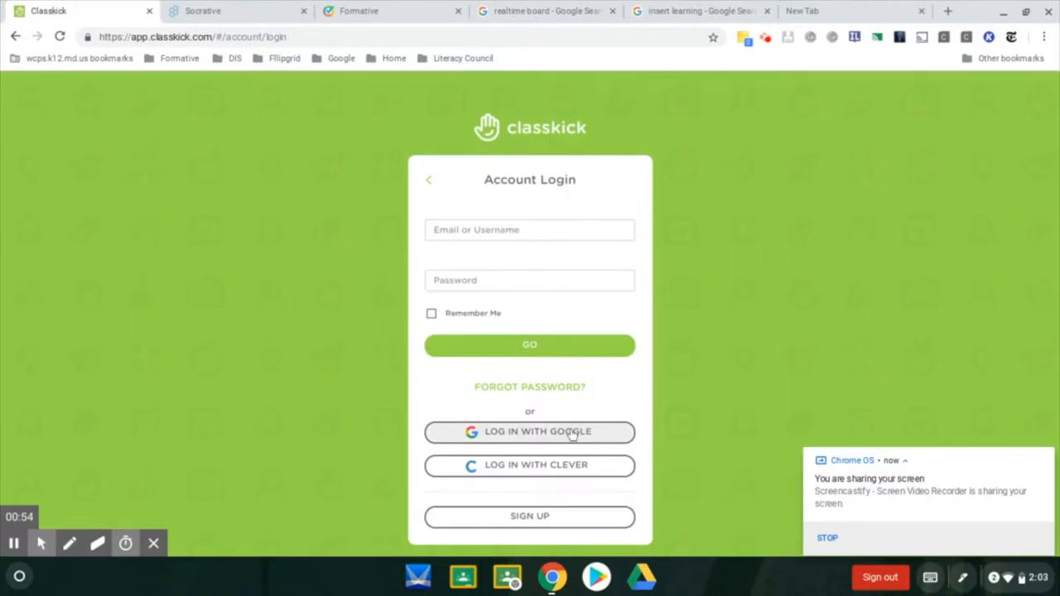
Step: Sign into Classkick with Google, view Help & Resources from the sidebar, and move on to the Socrative tab
left_click(530, 433)
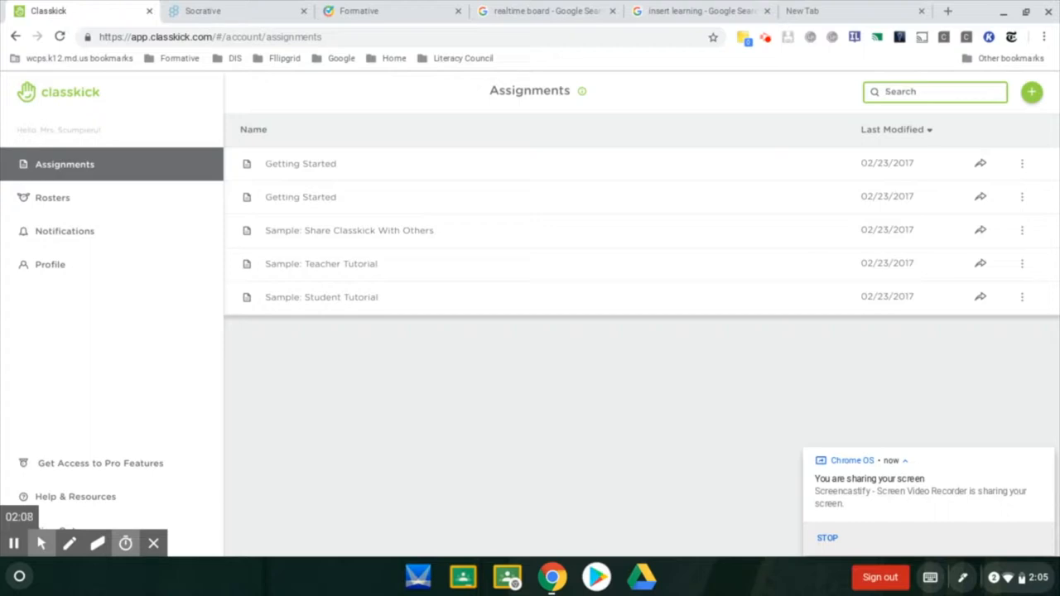
left_click(76, 497)
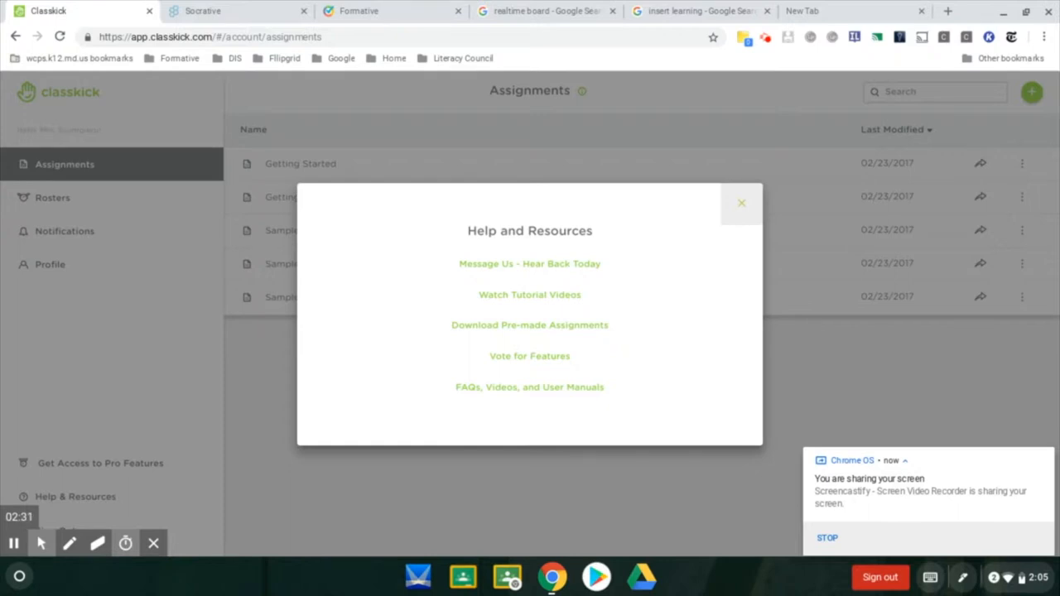
left_click(212, 10)
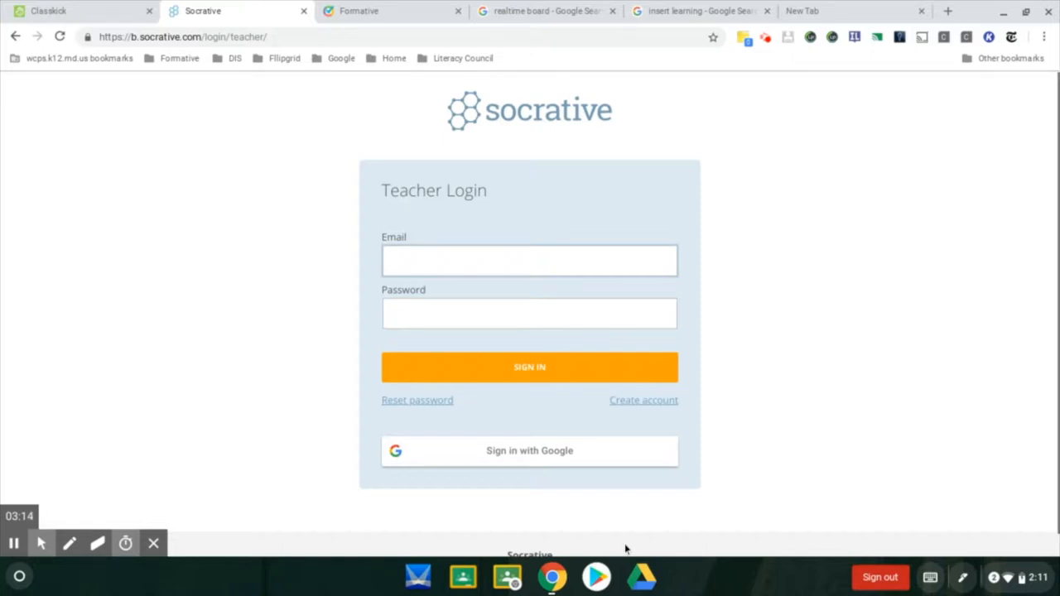
mouse_move(615, 472)
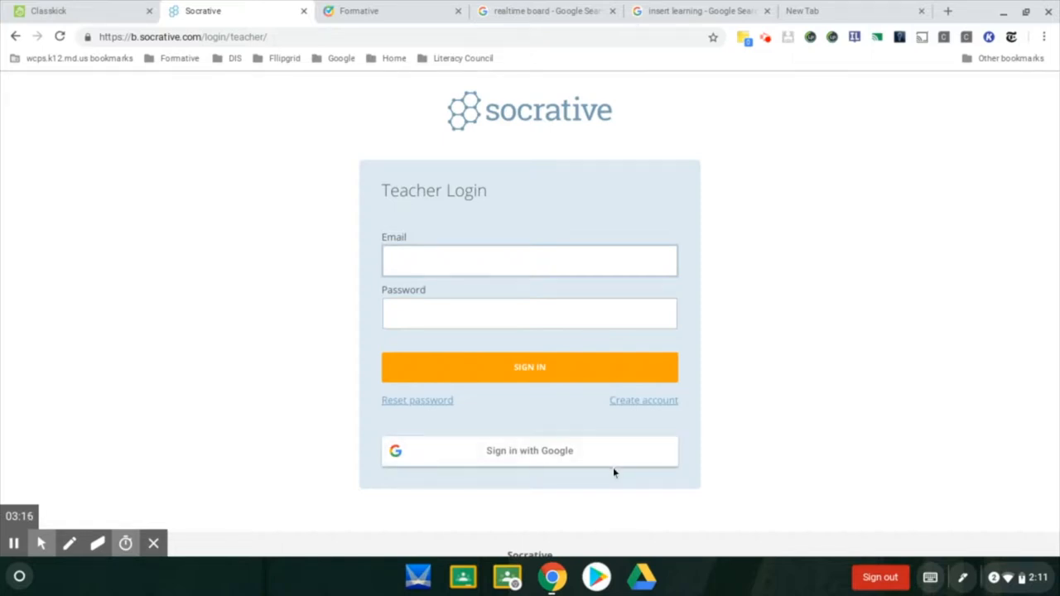
mouse_move(610, 457)
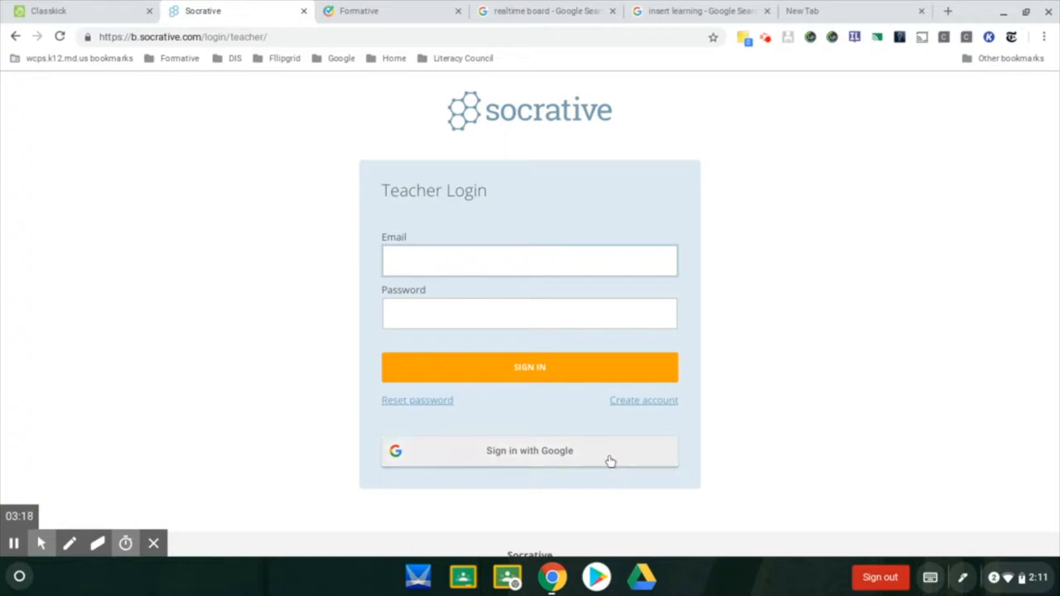
Step: Sign into Socrative with Google to reach the Quiz / Space Race / Exit Ticket launch page
left_click(530, 450)
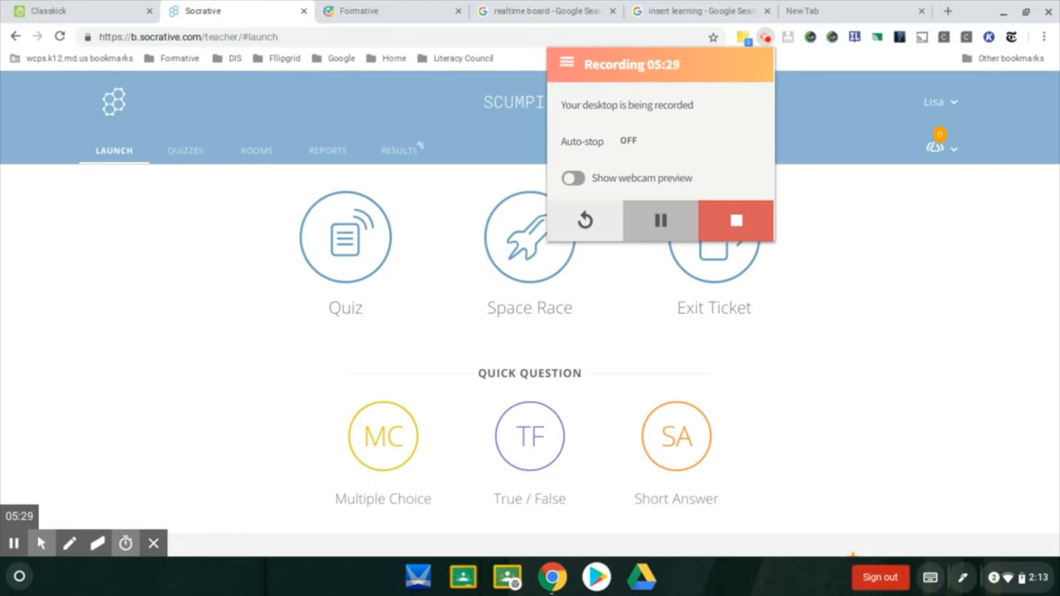
Step: Sign into Formative with Google to show the Formatives dashboard (Antigone, Advertisement Analysis Paper)
left_click(358, 10)
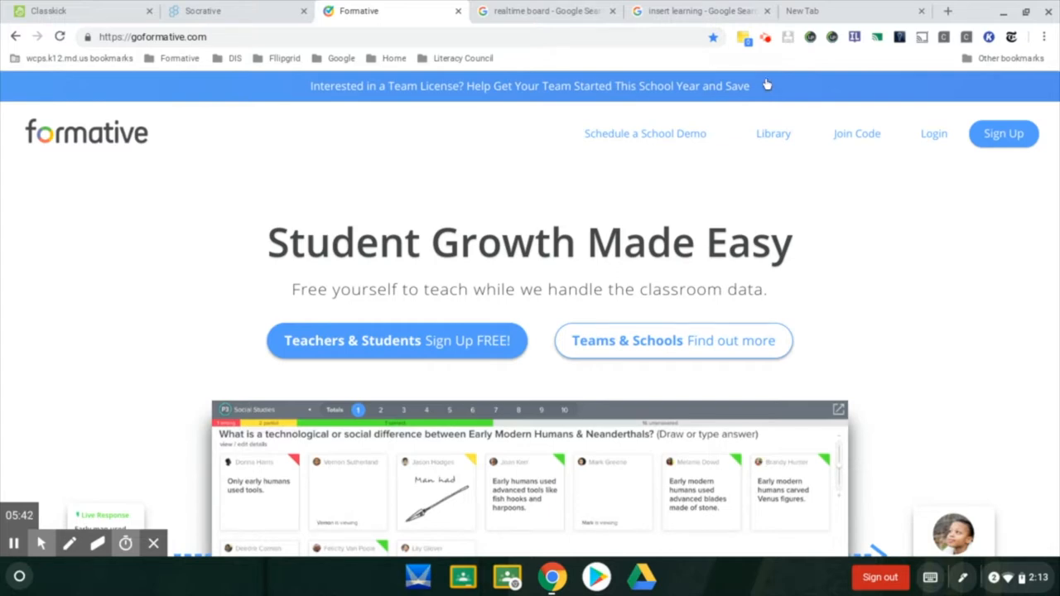
left_click(934, 132)
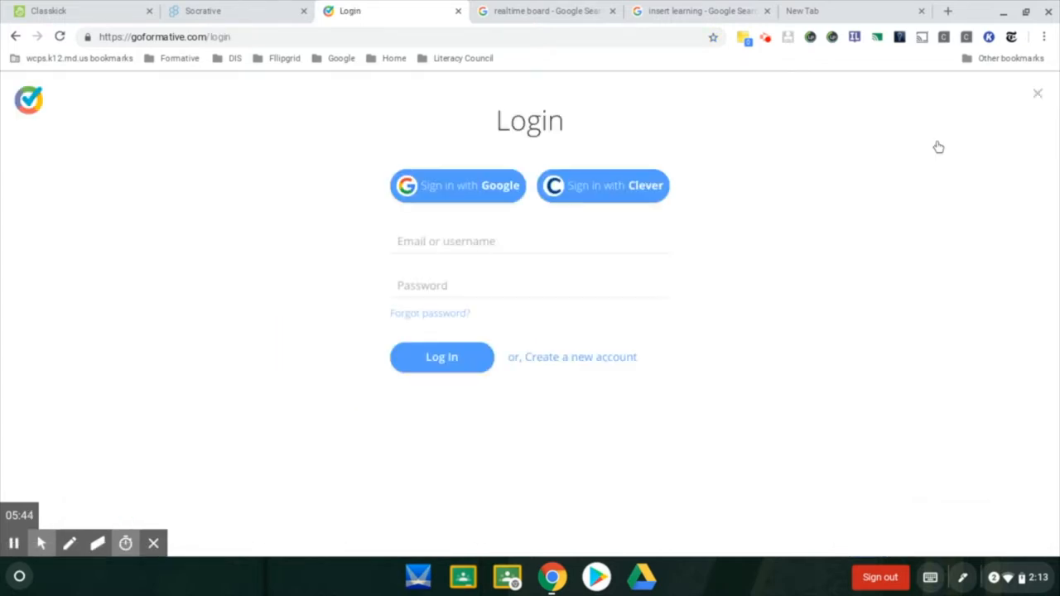
left_click(457, 186)
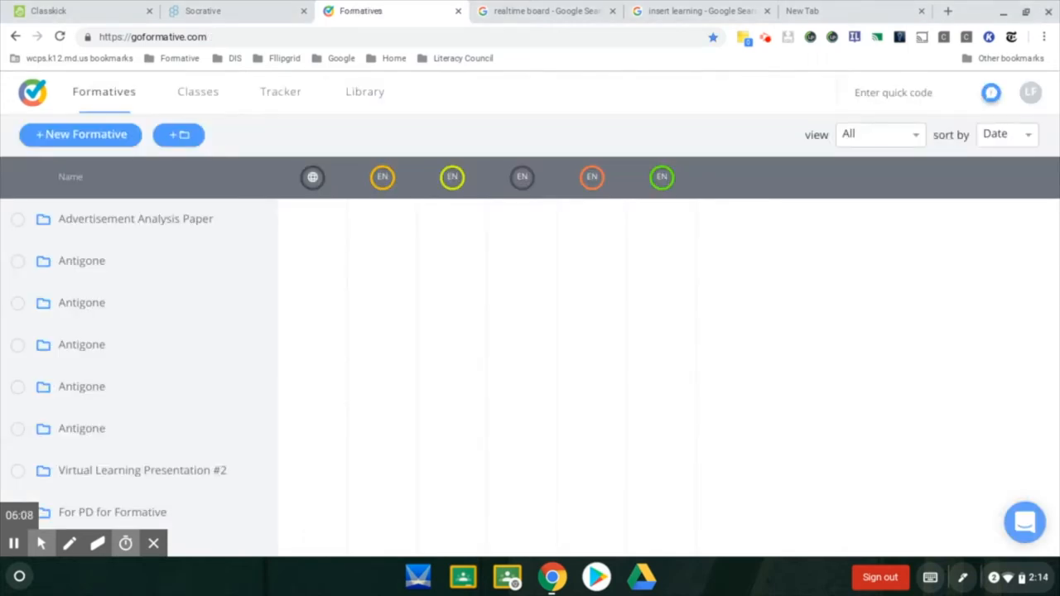
mouse_move(443, 305)
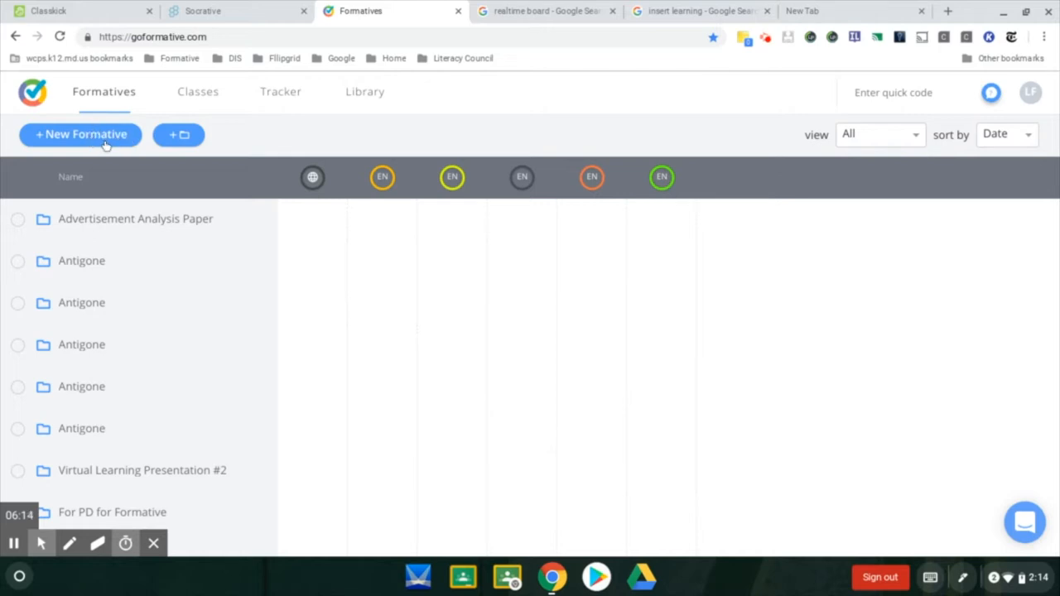
mouse_move(197, 87)
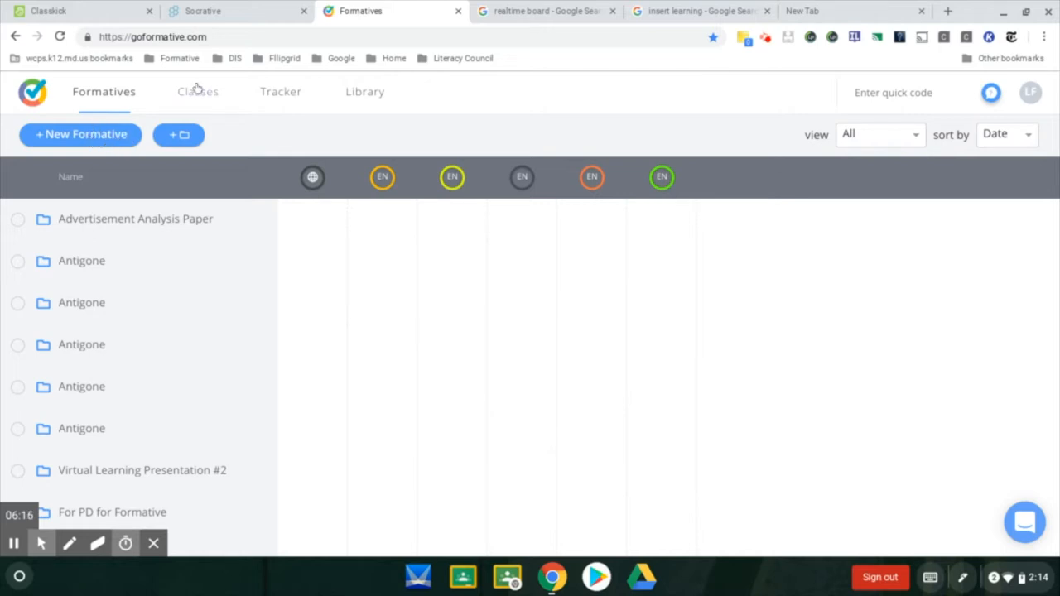
Step: Create Untitled Formative 377 with its Add Content / Add a Question panel, then move to the RealtimeBoard tab
left_click(364, 91)
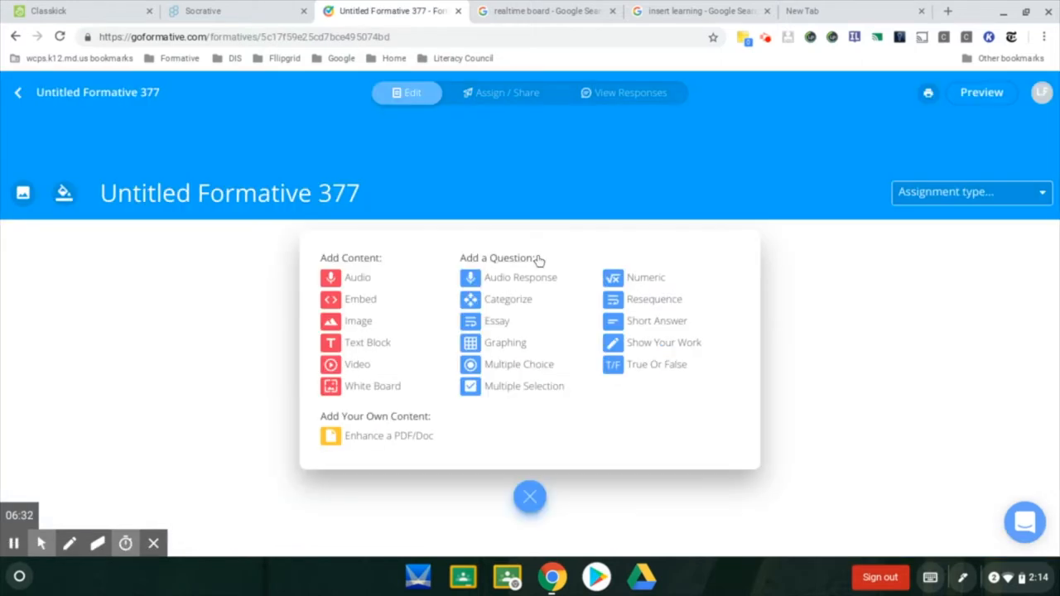
mouse_move(533, 260)
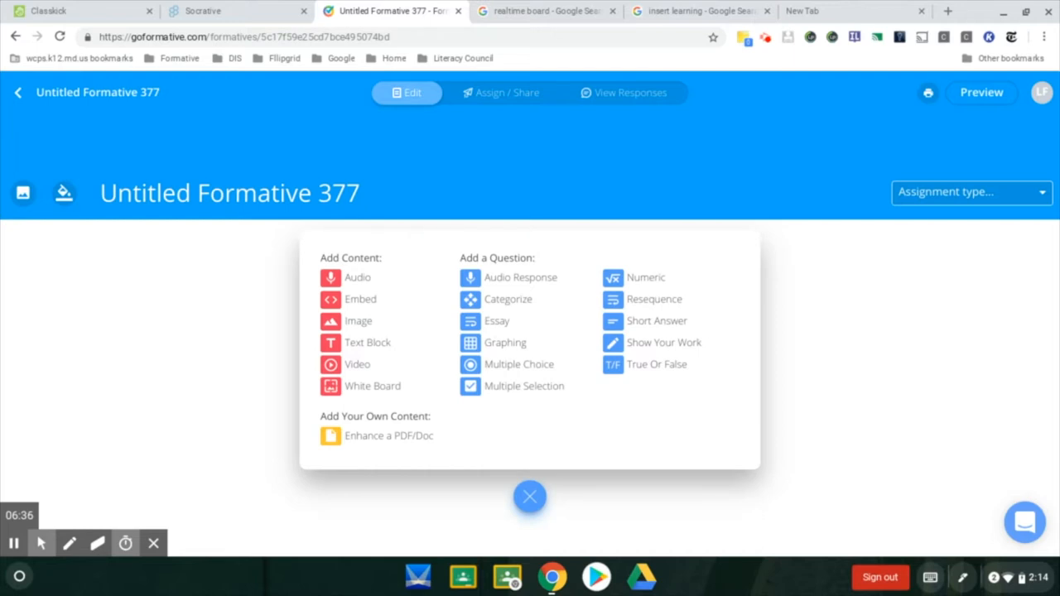
mouse_move(831, 223)
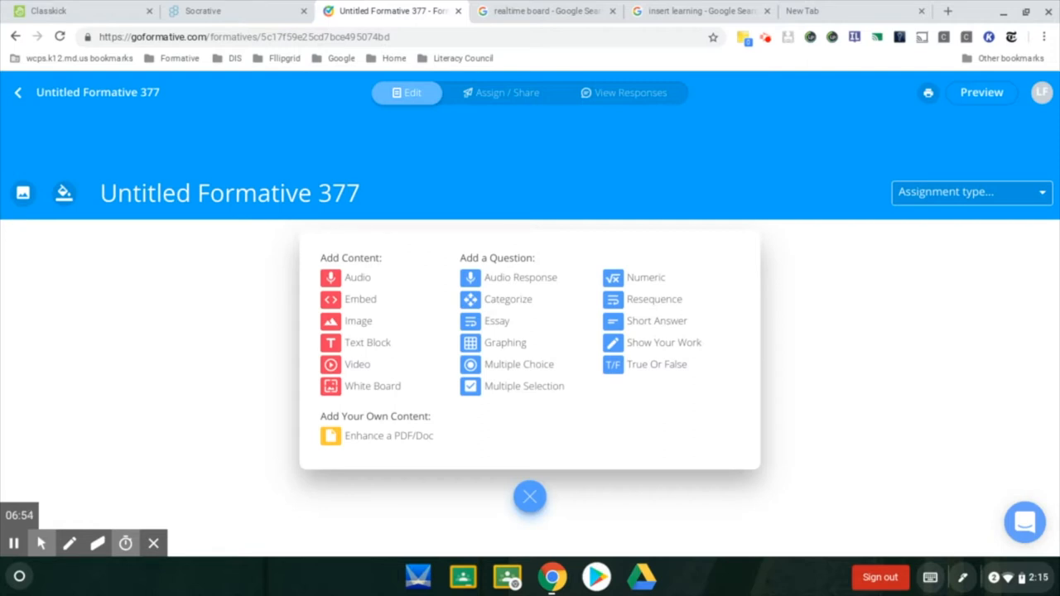
left_click(626, 92)
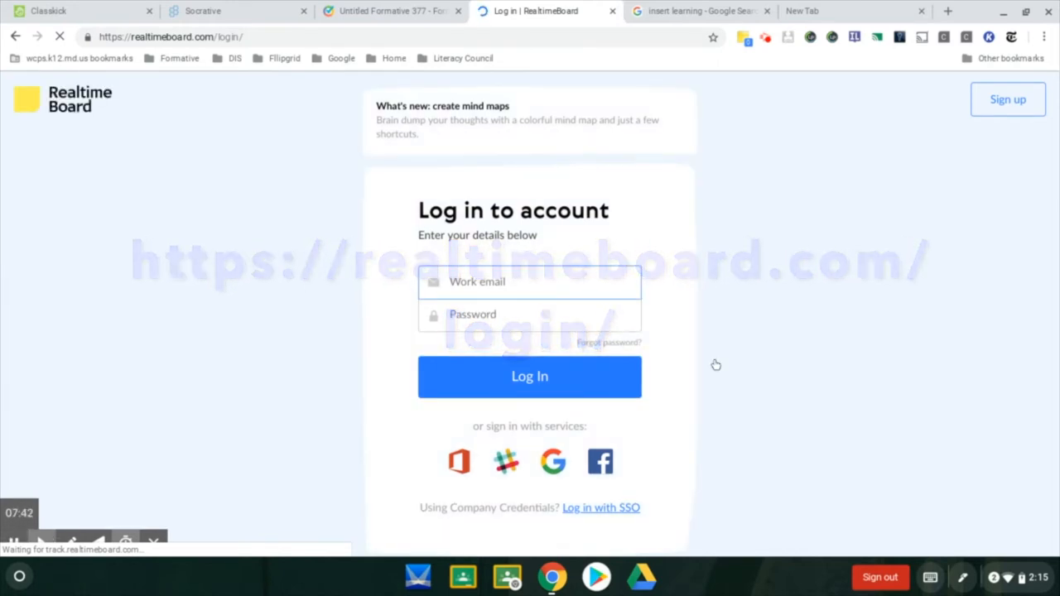
Step: Sign into RealtimeBoard with Google, view the Kanban/Scrum Board, and switch to the InsertLearning tab
left_click(530, 378)
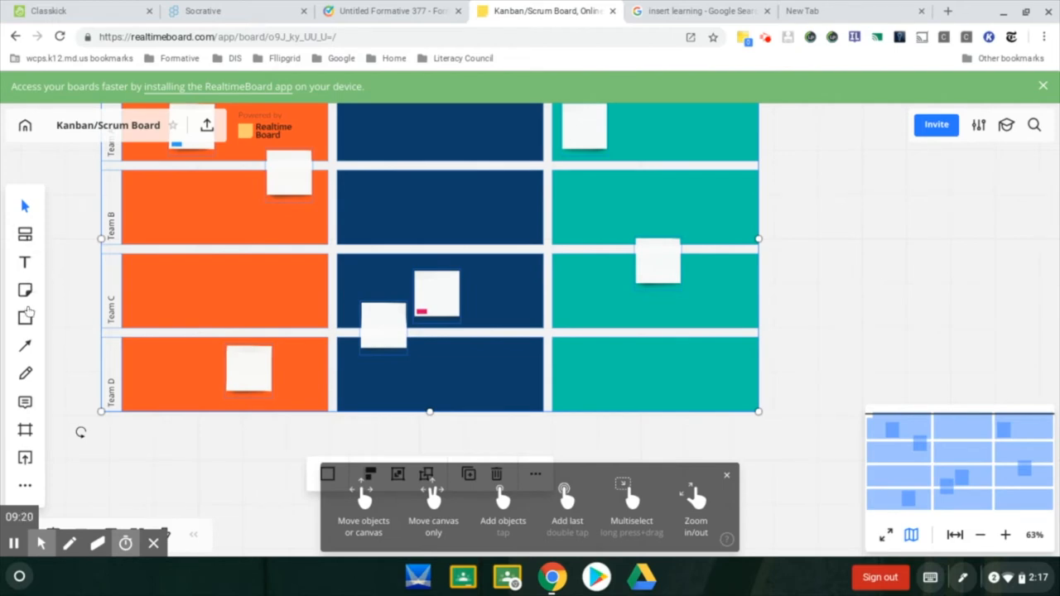
mouse_move(25, 457)
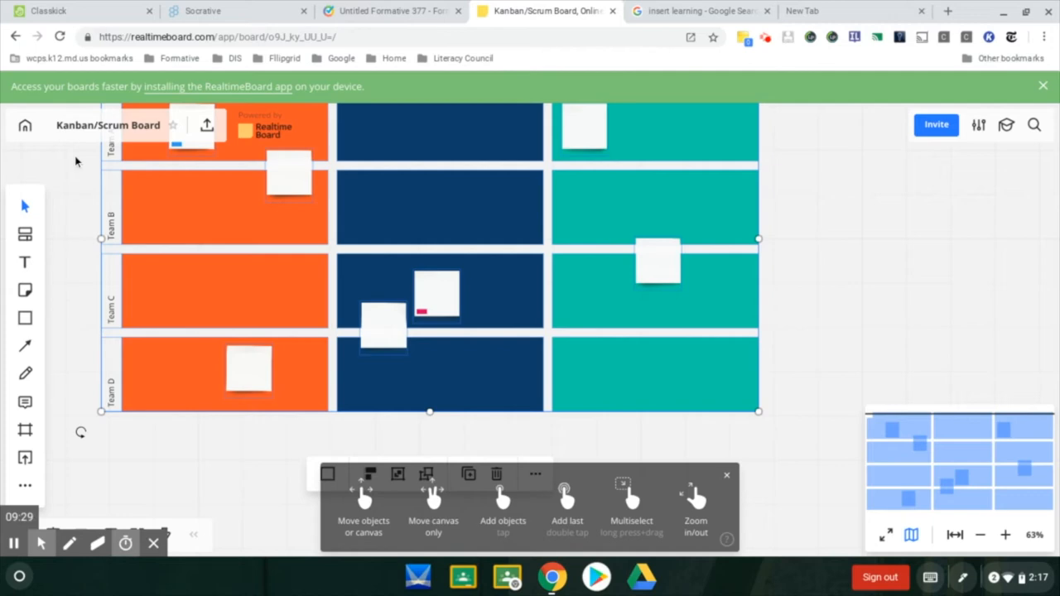
mouse_move(173, 89)
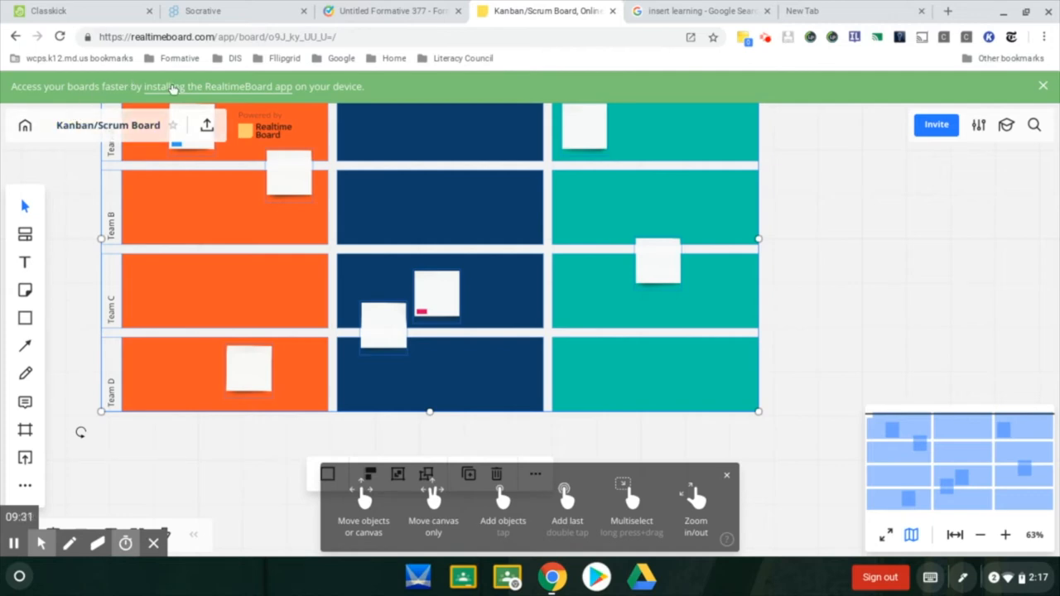
mouse_move(179, 86)
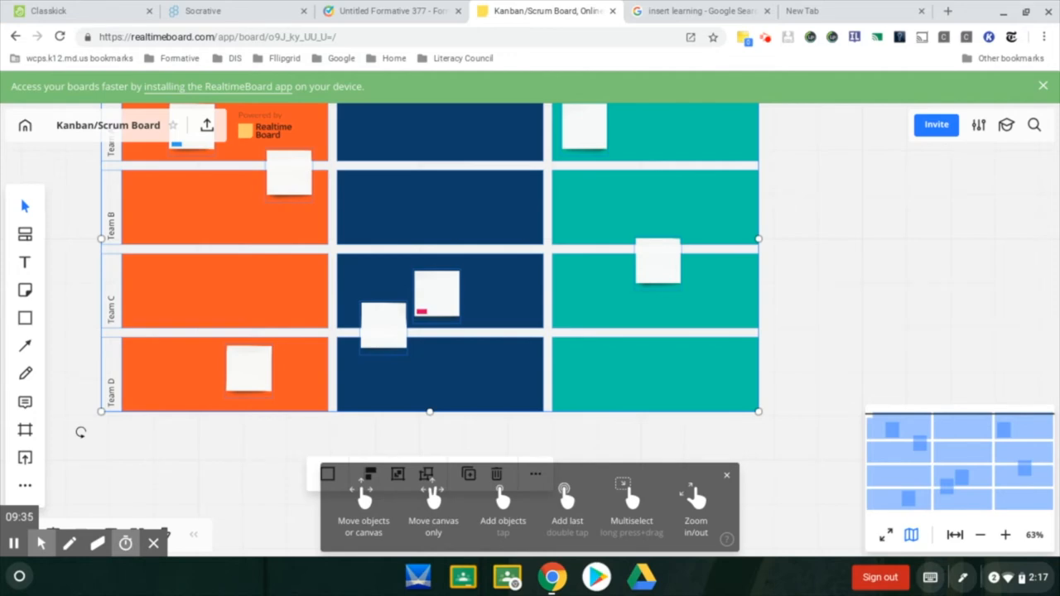
left_click(694, 10)
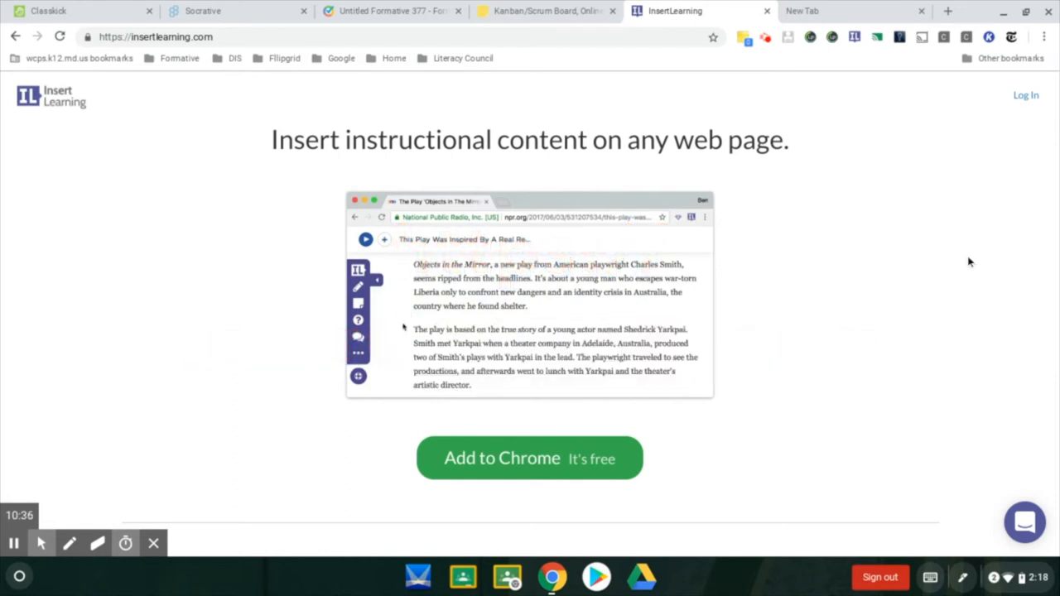
Step: Log into InsertLearning to show the Lessons dashboard with The Twelve Days of Christmas
left_click(1025, 95)
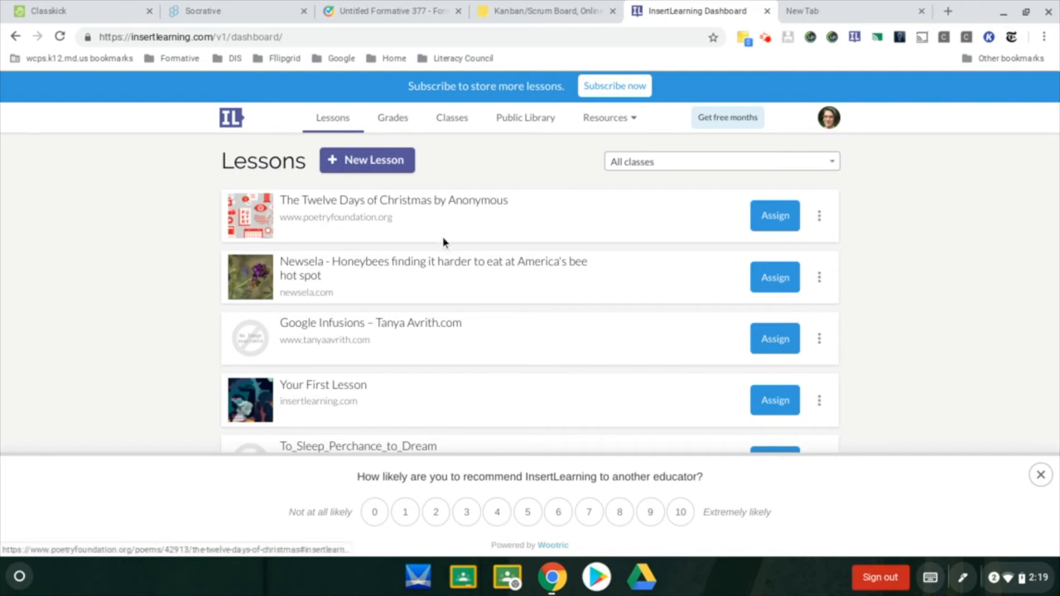
mouse_move(454, 289)
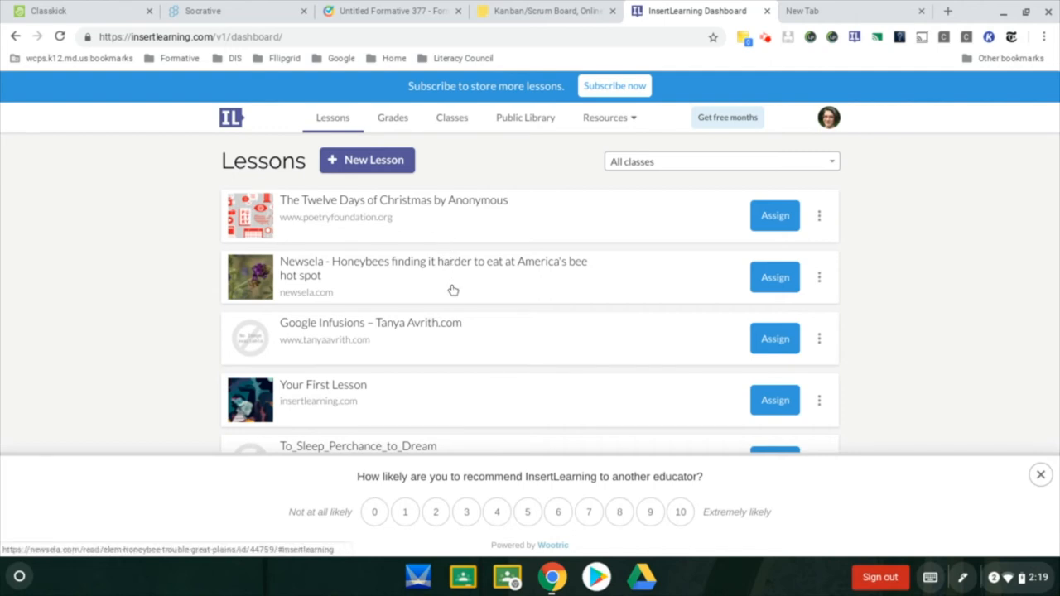